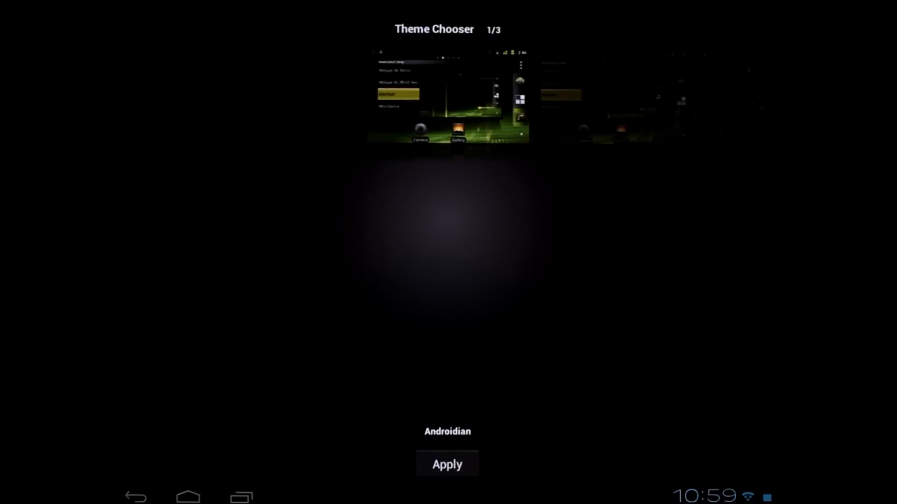
Step: Leave the Theme Chooser and return to the launcher home screen with the app drawer
click(447, 464)
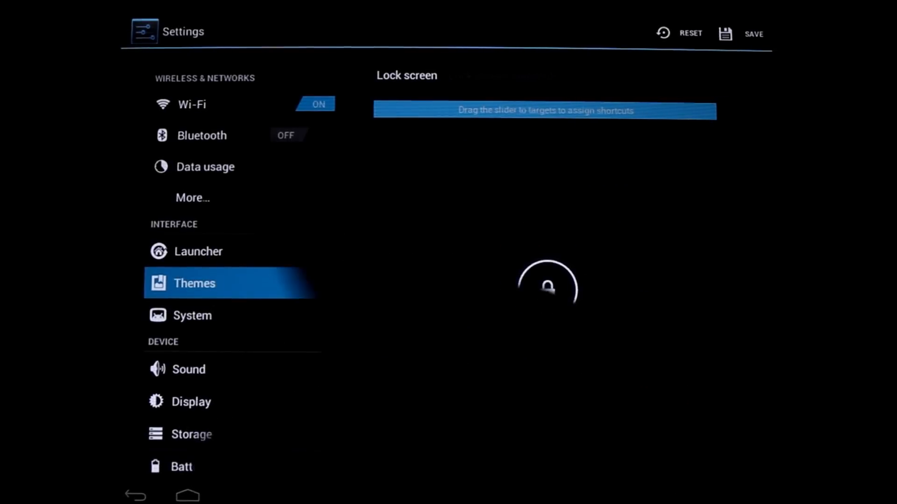
click(204, 167)
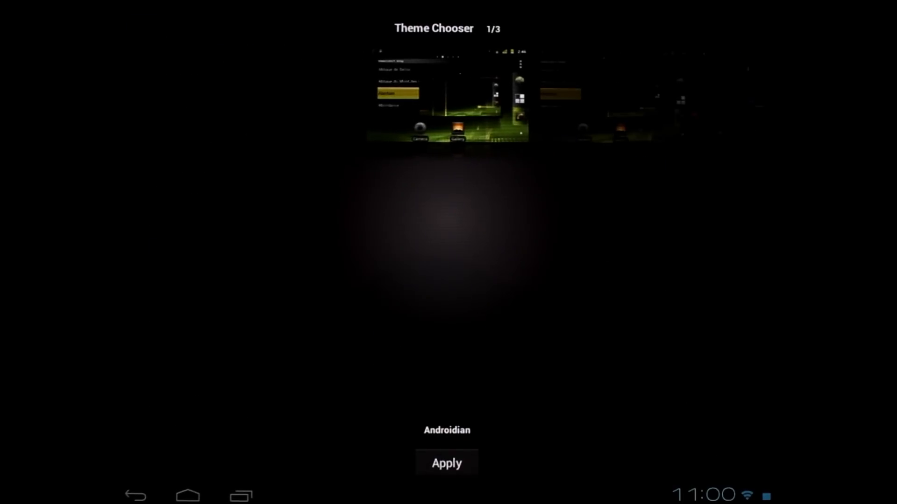
click(446, 463)
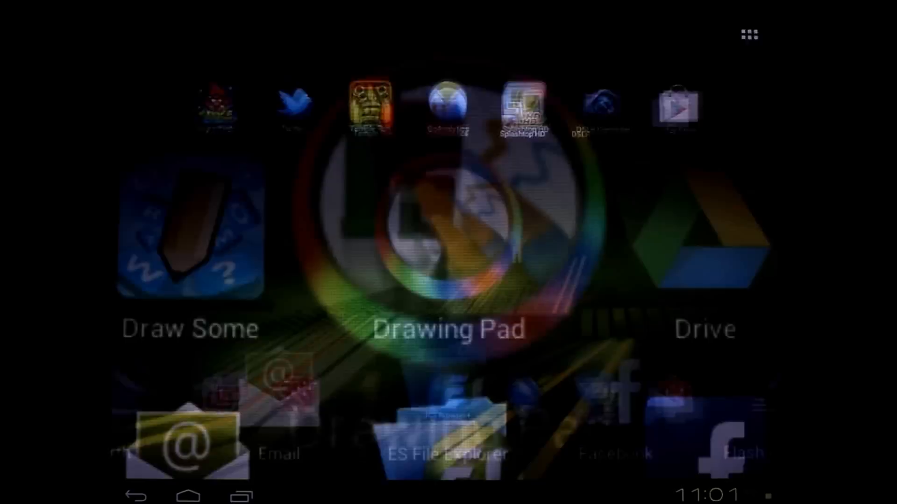
Step: Bring up Settings on the Wi-Fi page listing REVTV and nearby networks
click(746, 33)
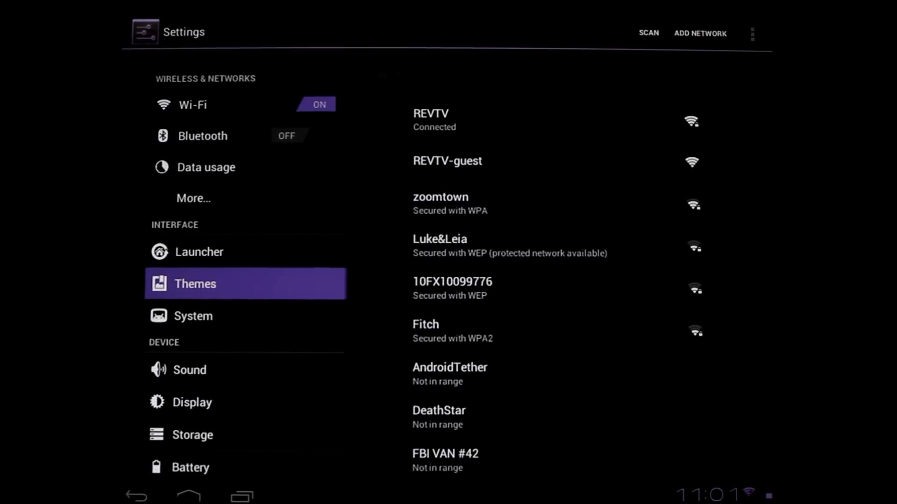
Step: Return home and show the All Apps drawer from HP TouchPad to Temple Run
click(188, 495)
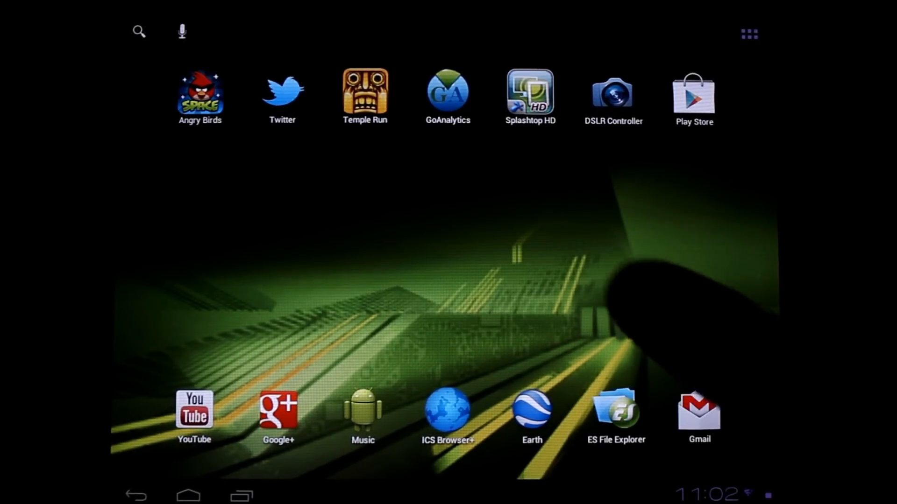
click(748, 33)
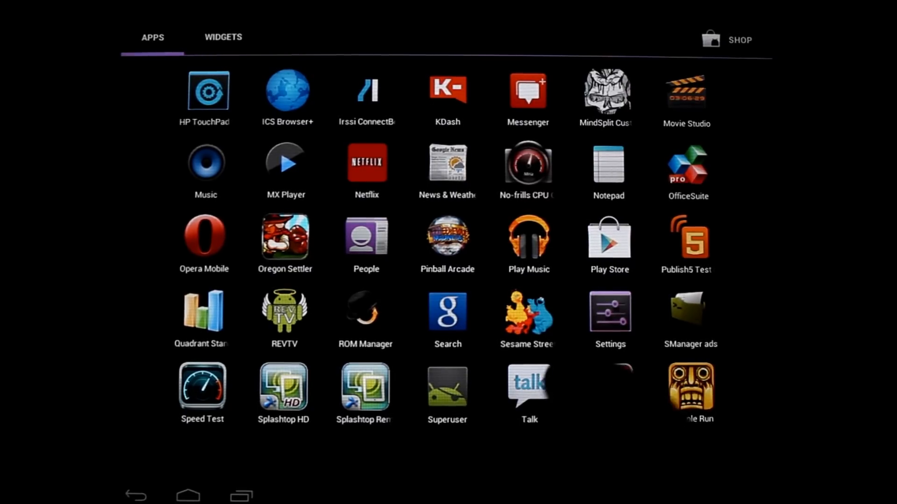
Step: Apply the third theme in Theme Chooser and view the home screen with its new wallpaper
click(608, 311)
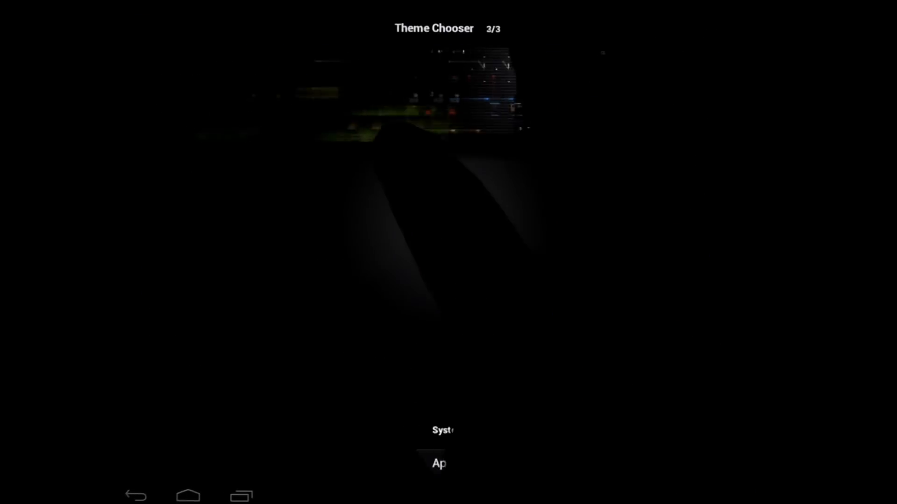
click(438, 463)
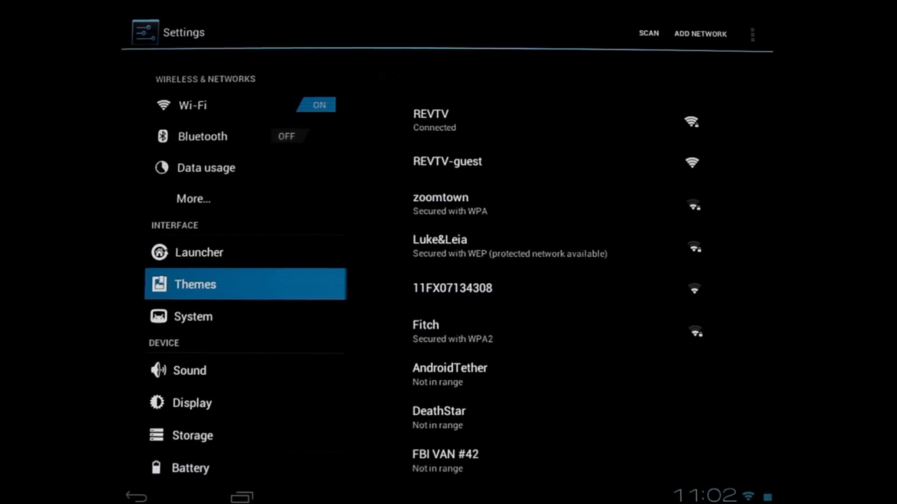
click(188, 496)
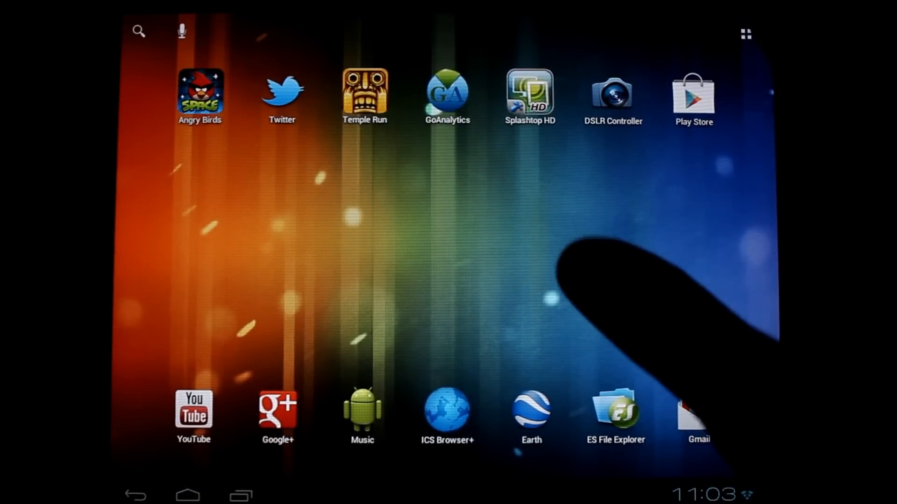
Step: Navigate Settings > System > Lock screen shortcuts to reach the shortcut editor
click(745, 34)
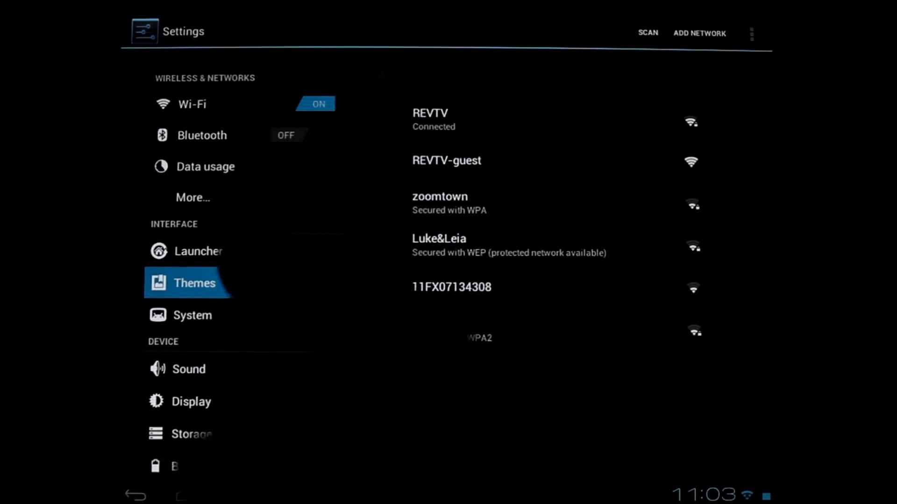
click(192, 314)
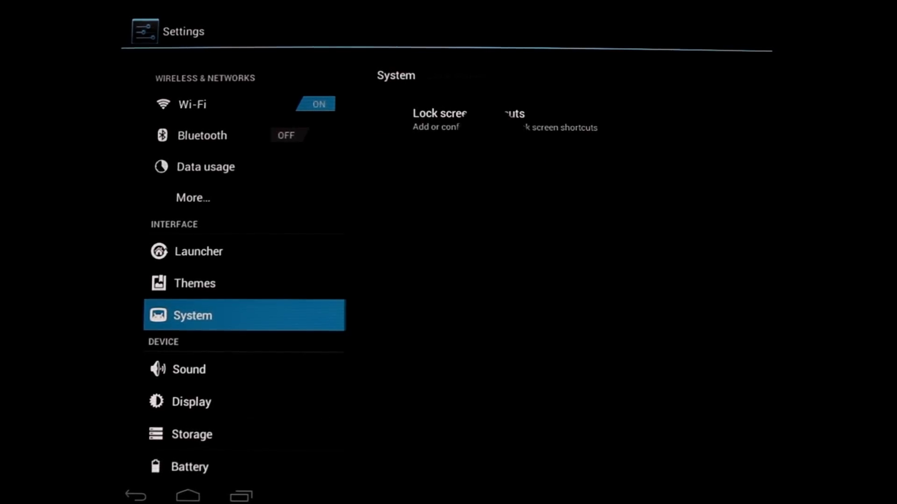
click(439, 119)
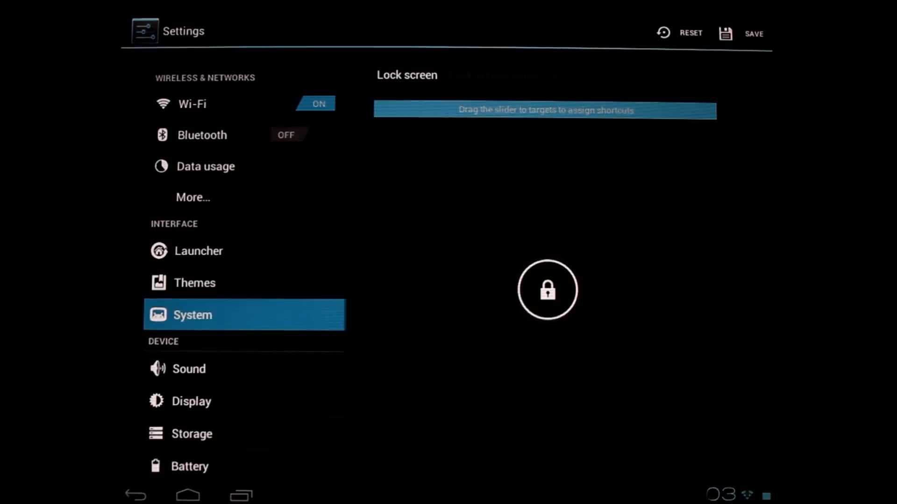
Step: Assign Facebook from the Activities list to one lock screen target
click(546, 289)
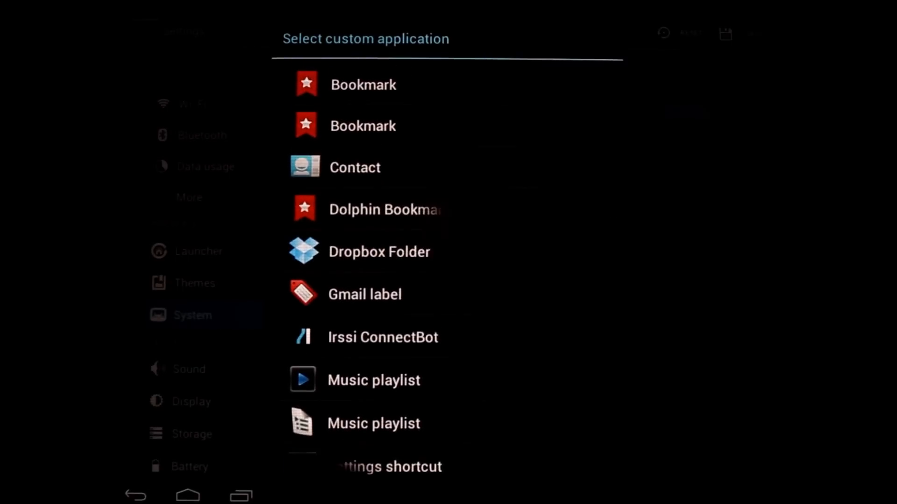
scroll(up, 3)
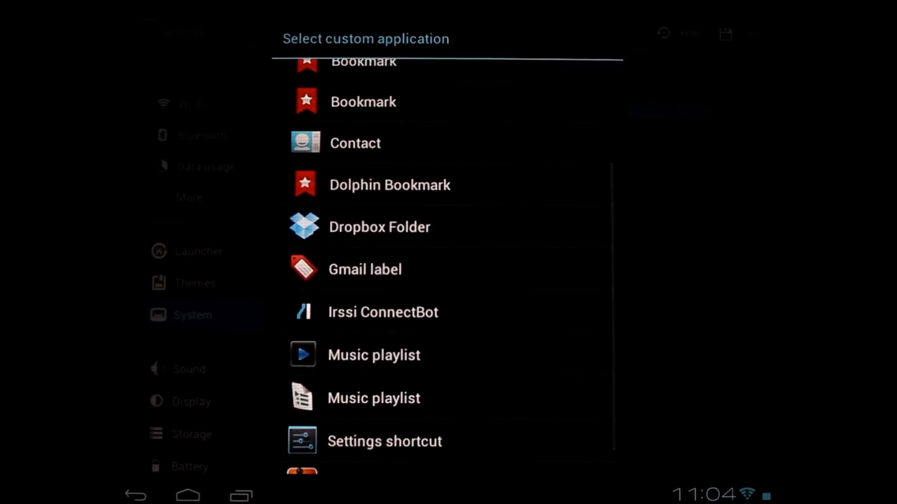
scroll(up, 3)
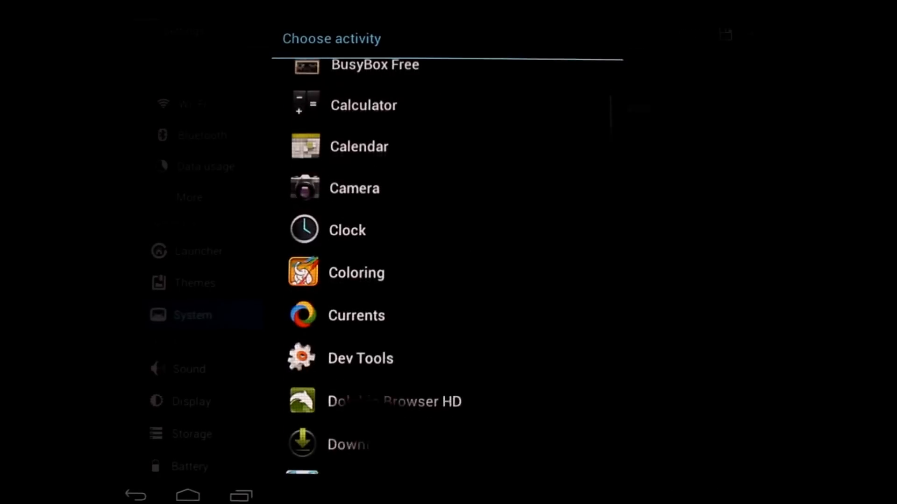
scroll(down, 3)
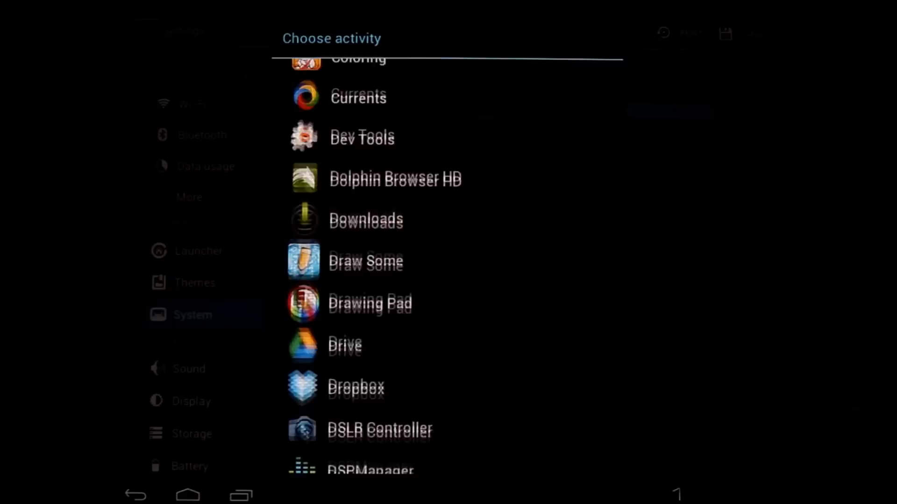
scroll(up, 3)
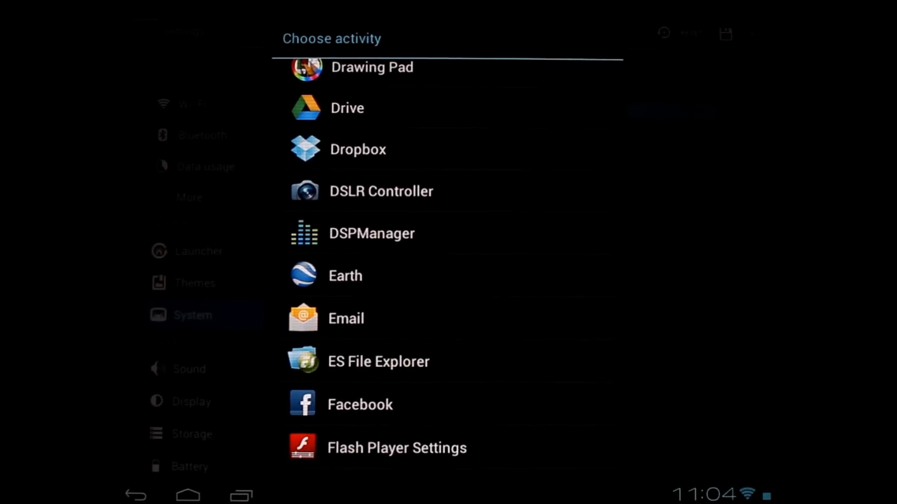
click(375, 403)
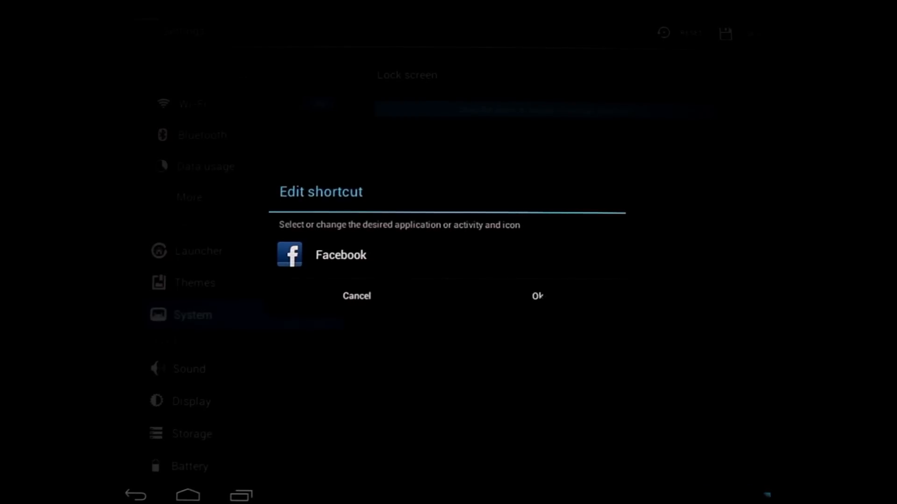
Step: Confirm Facebook, then browse the Activities list on another target toward REVTV
click(536, 296)
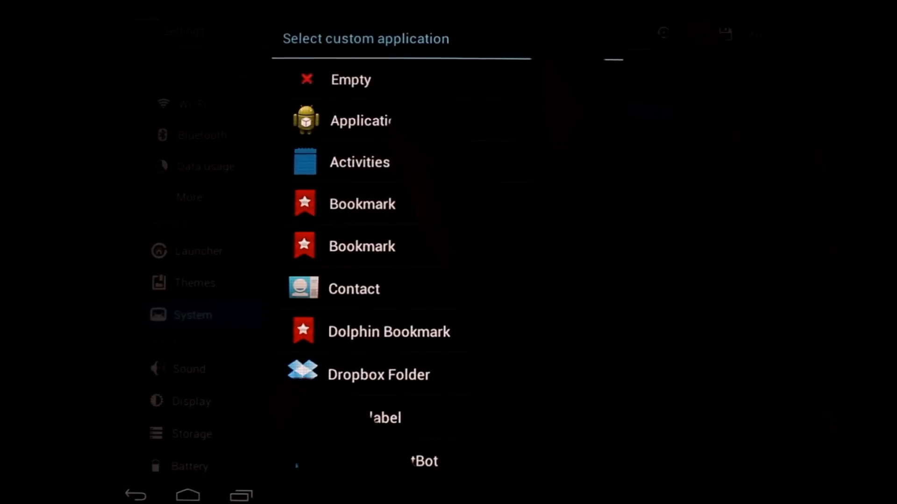
click(359, 162)
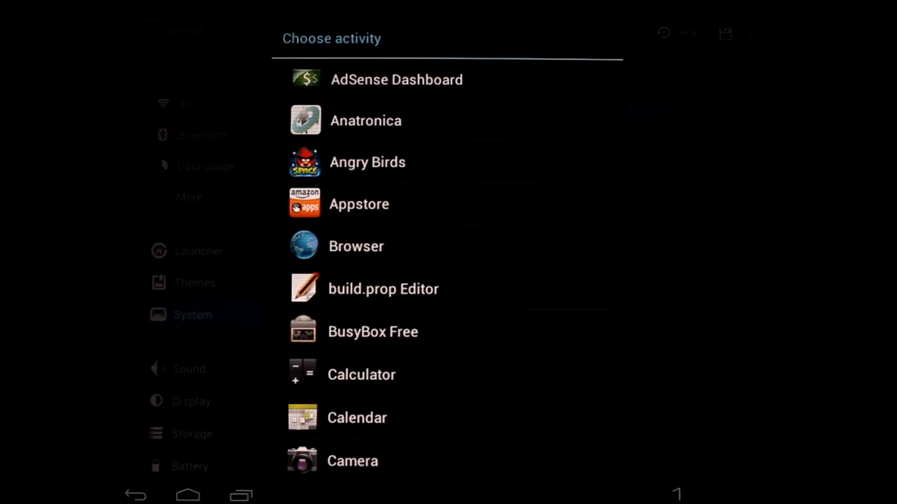
scroll(down, 3)
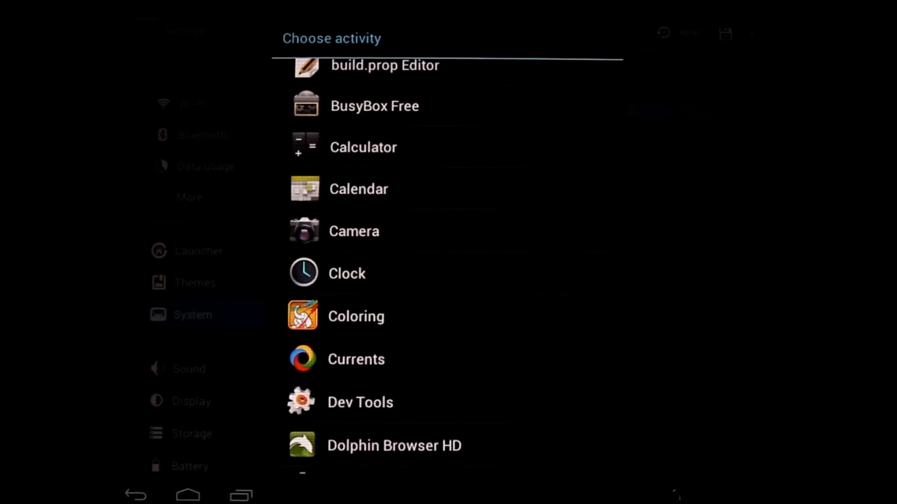
scroll(down, 3)
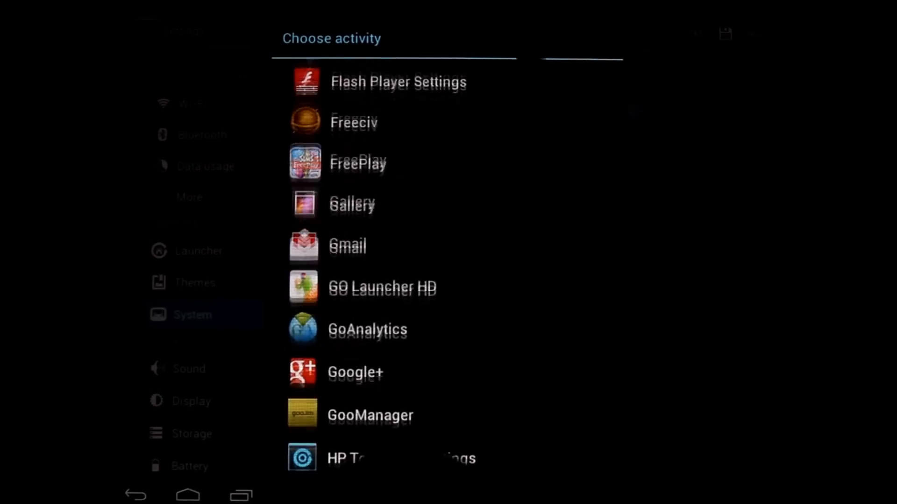
scroll(down, 3)
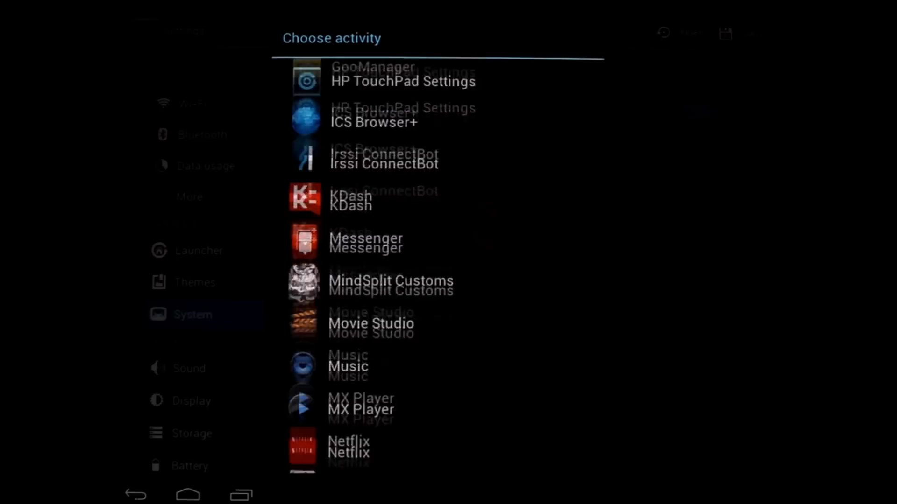
scroll(down, 3)
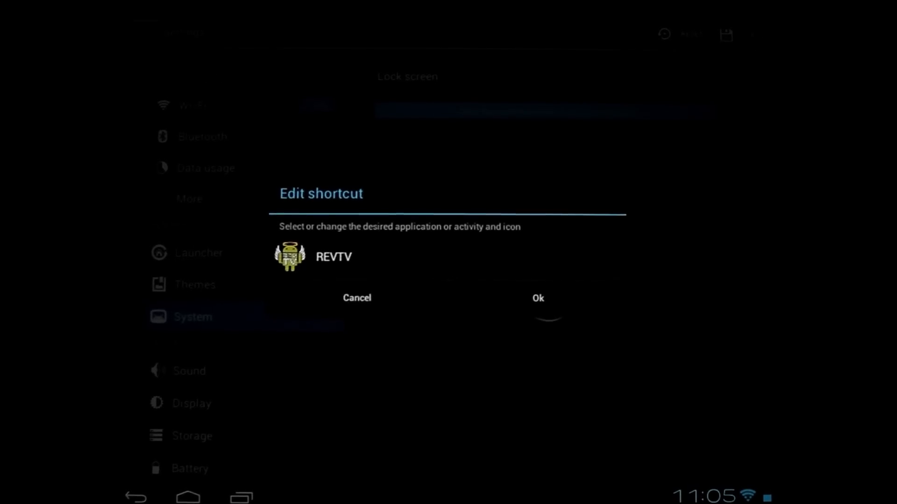
Step: Confirm RevTV, save the shortcut setup, launch RevTV from the lock screen and go home
click(537, 298)
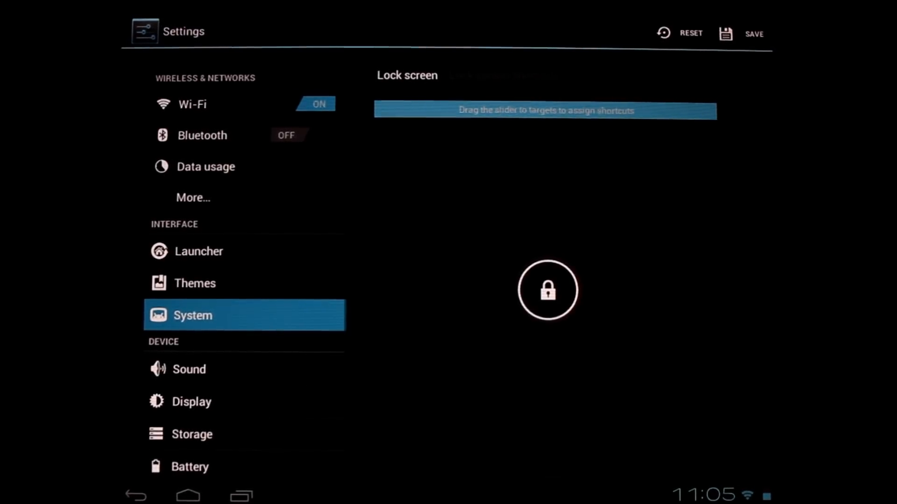
click(754, 34)
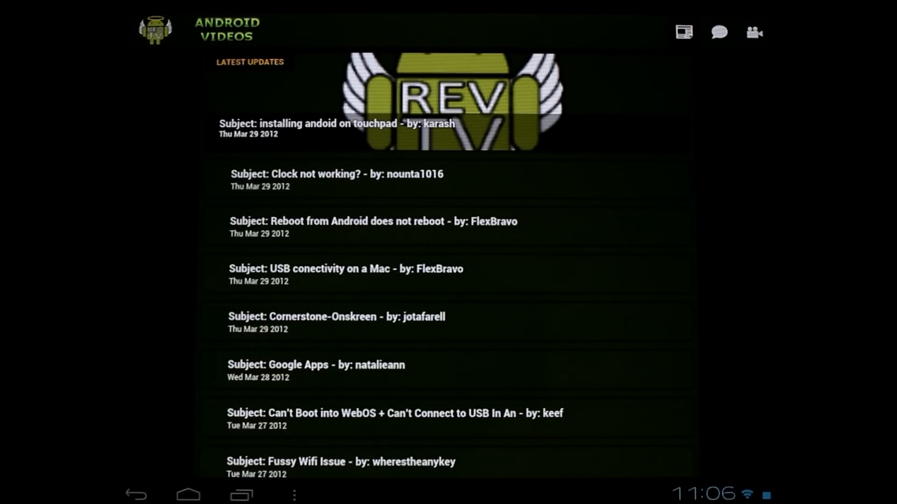
click(188, 495)
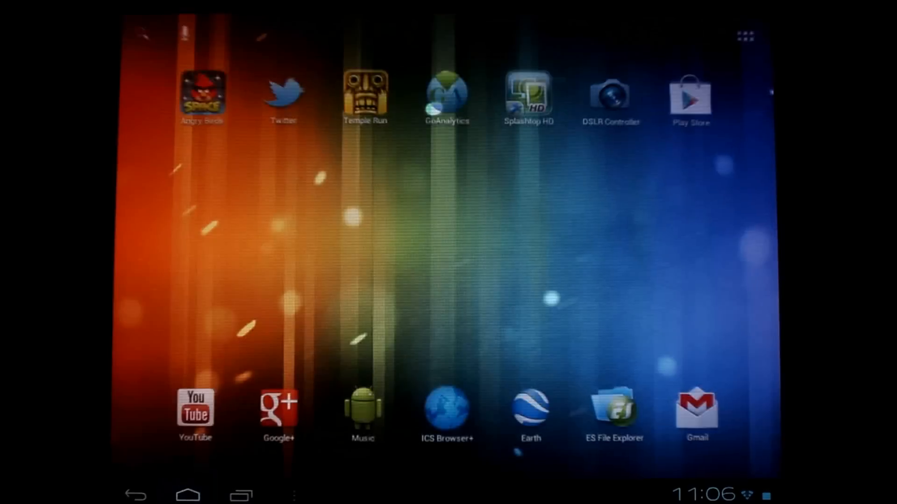